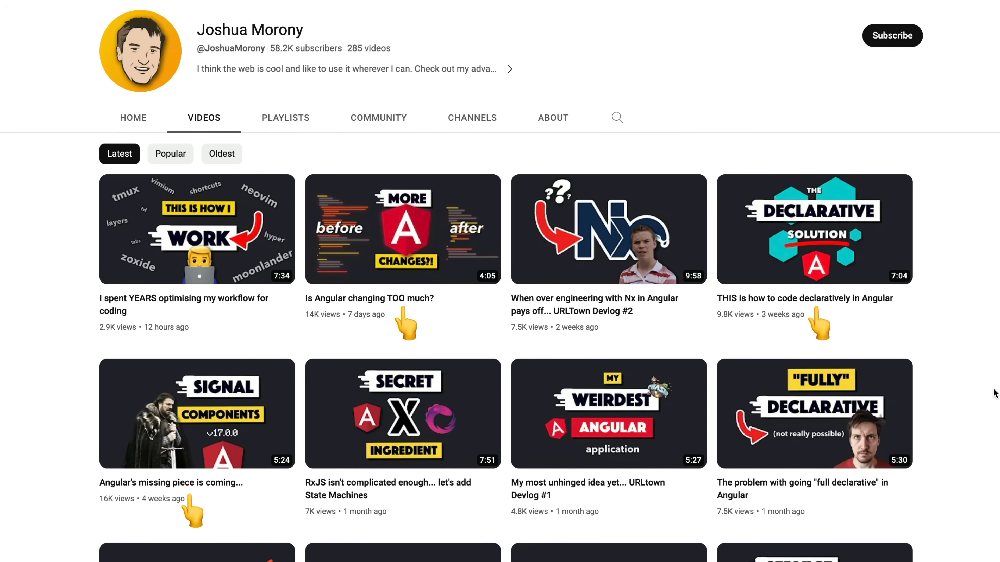
Step: Scroll down the channel's Videos list to reach the older Angular uploads
{"action": "scroll", "scroll_direction": "down", "scroll_amount": 3}
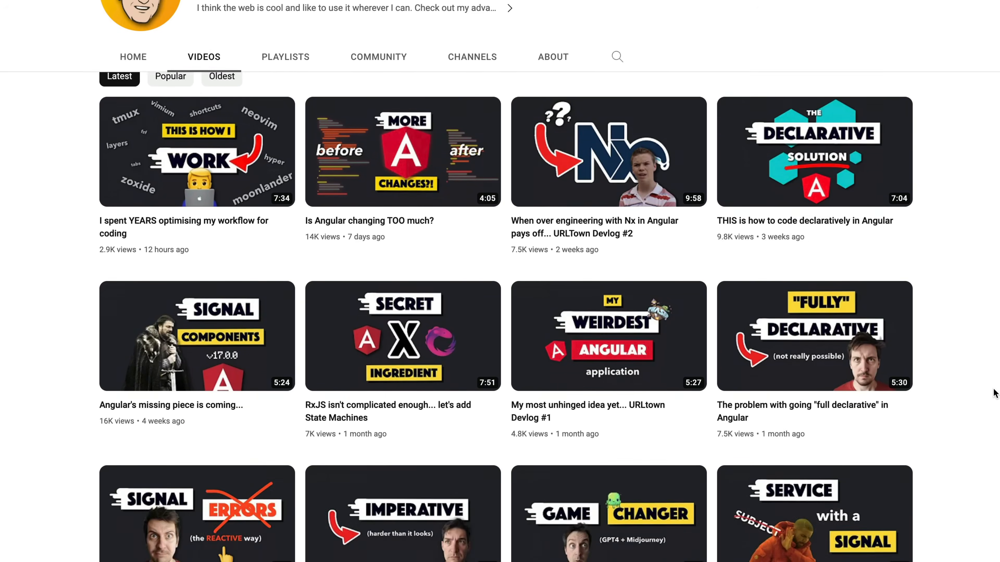
{"action": "scroll", "scroll_direction": "down", "scroll_amount": 3}
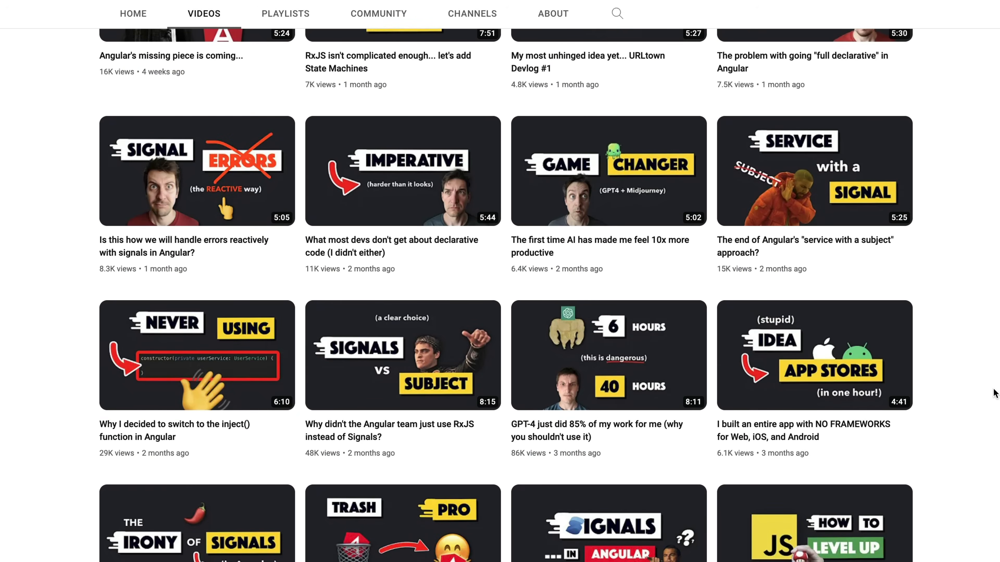
{"action": "scroll", "scroll_direction": "down", "scroll_amount": 3}
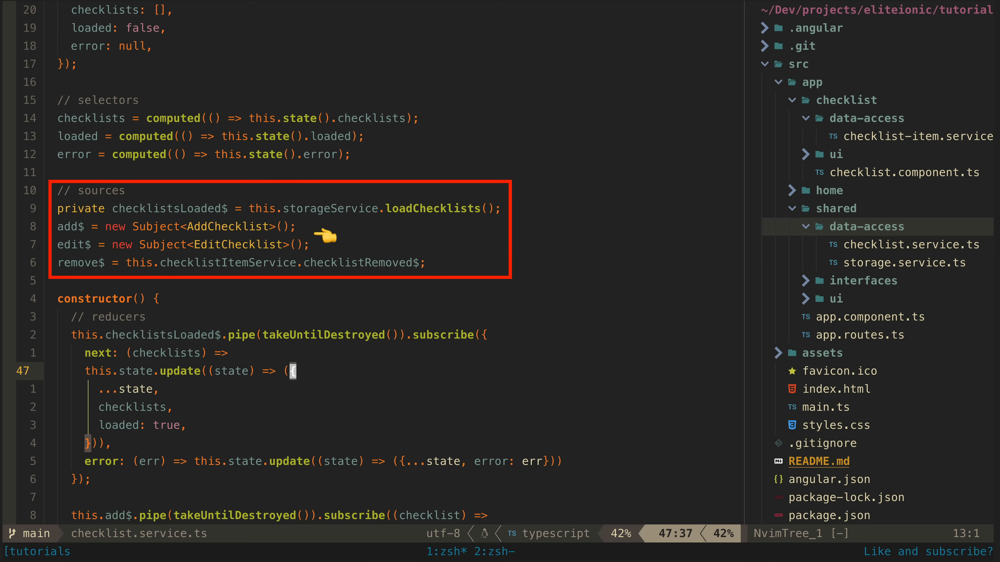
{"action": "mouse_move", "coordinate": [443, 264]}
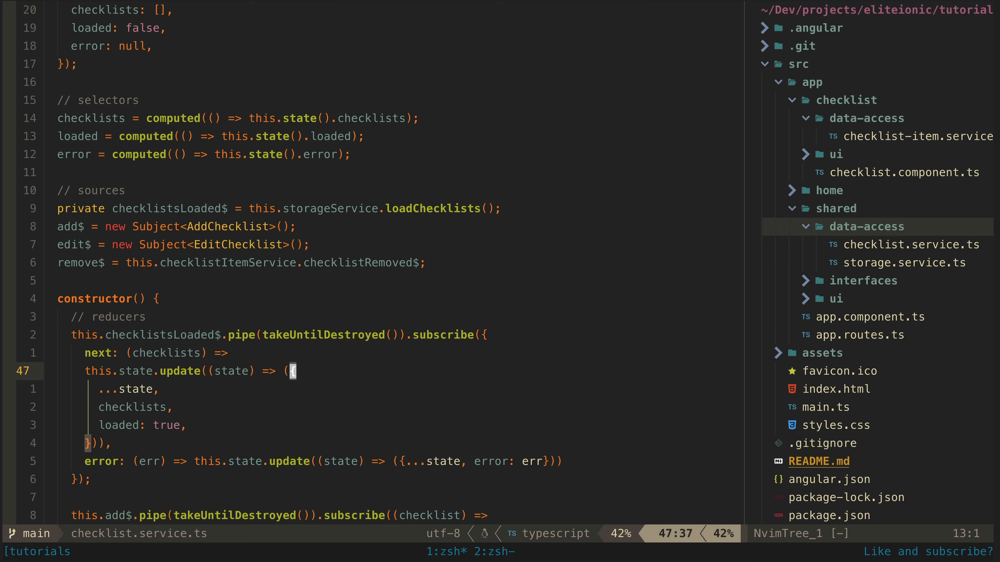
{"action": "scroll", "scroll_direction": "down", "scroll_amount": 3}
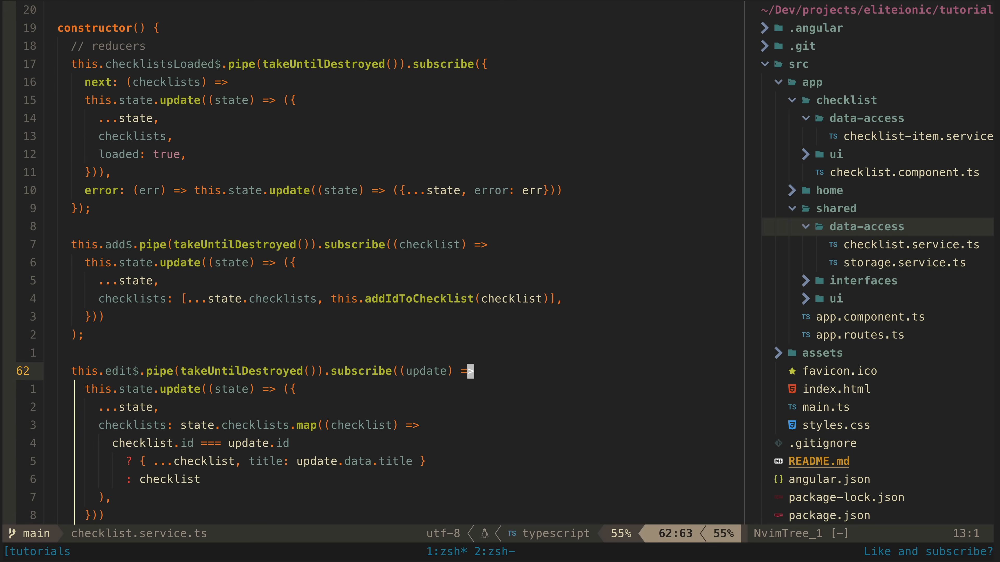
{"action": "mouse_move", "coordinate": [580, 193]}
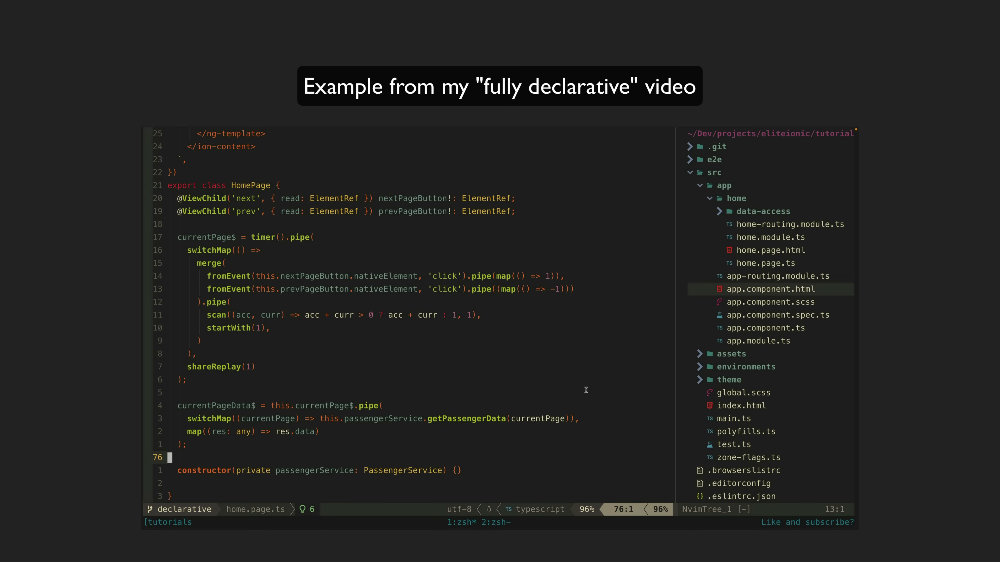
{"action": "mouse_move", "coordinate": [361, 330]}
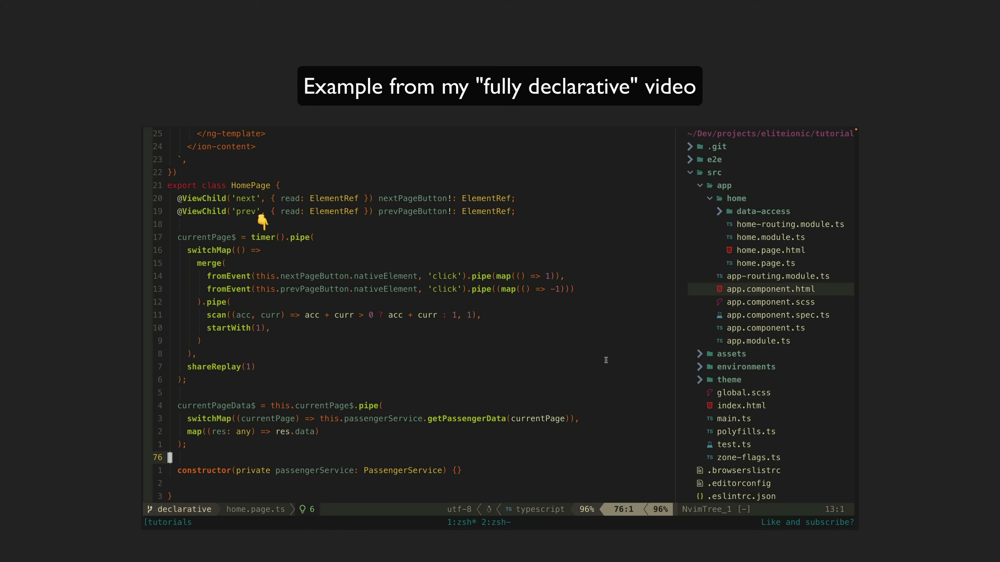
{"action": "mouse_move", "coordinate": [176, 251]}
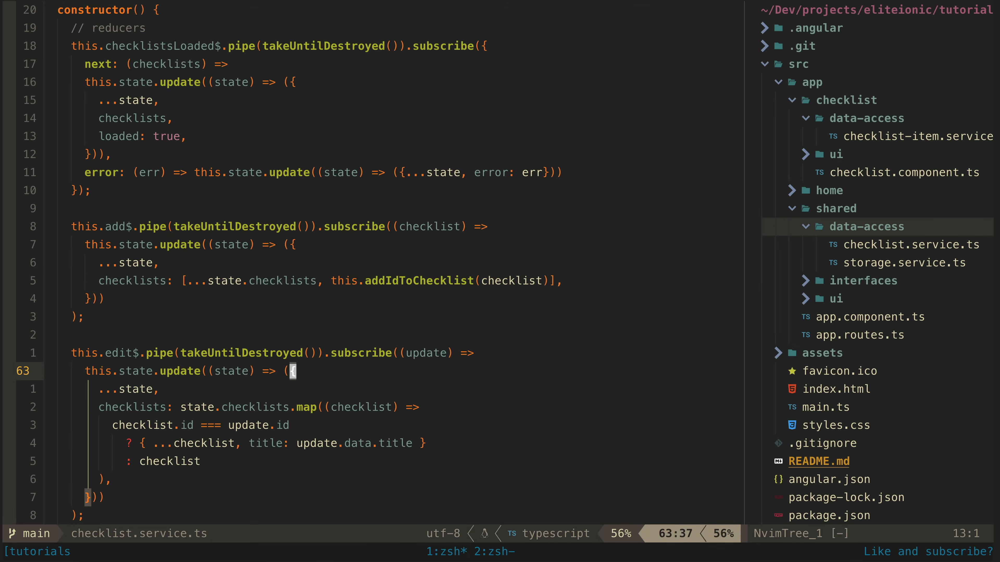
Step: Scroll checklist.service.ts to show the constructor's takeUntilDestroyed reducers below the sources
{"action": "scroll", "scroll_direction": "down", "scroll_amount": 3}
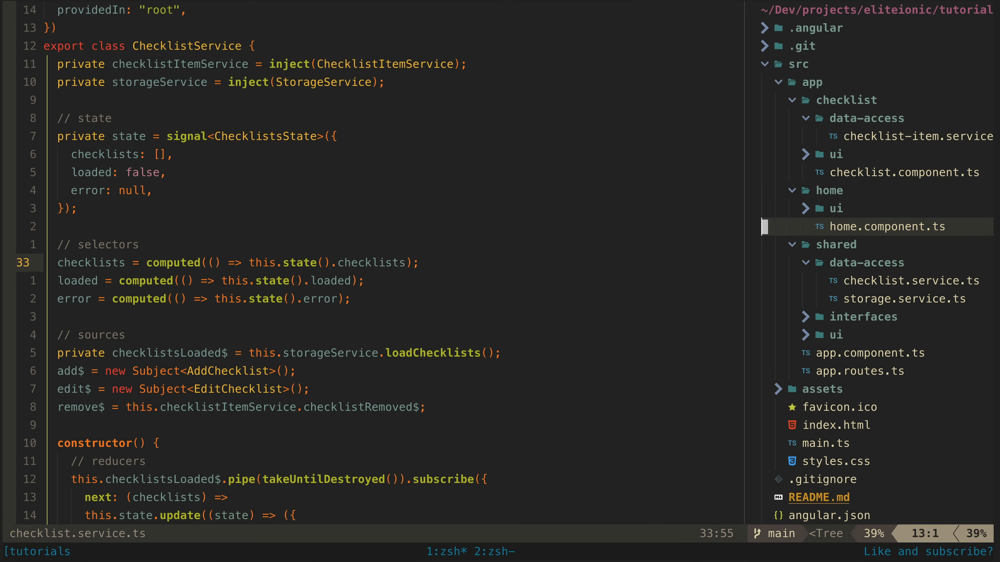
Step: Open home.component.ts from the src/app/home folder in the NvimTree sidebar
{"action": "left_click", "coordinate": [889, 226]}
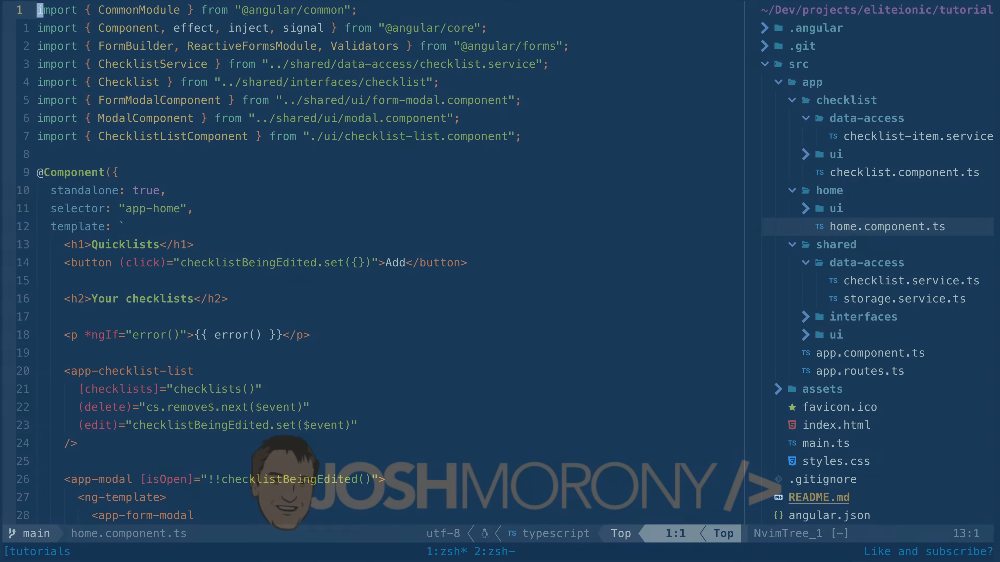